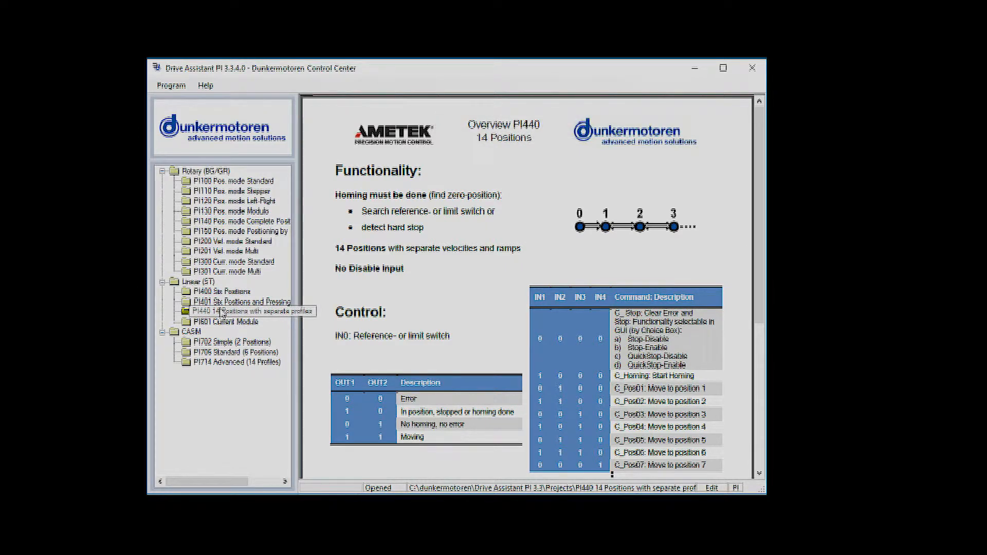
Open the PI440 14 Positions with separate profiles module under Linear (ST)
{"action": "left_click", "coordinate": [239, 311]}
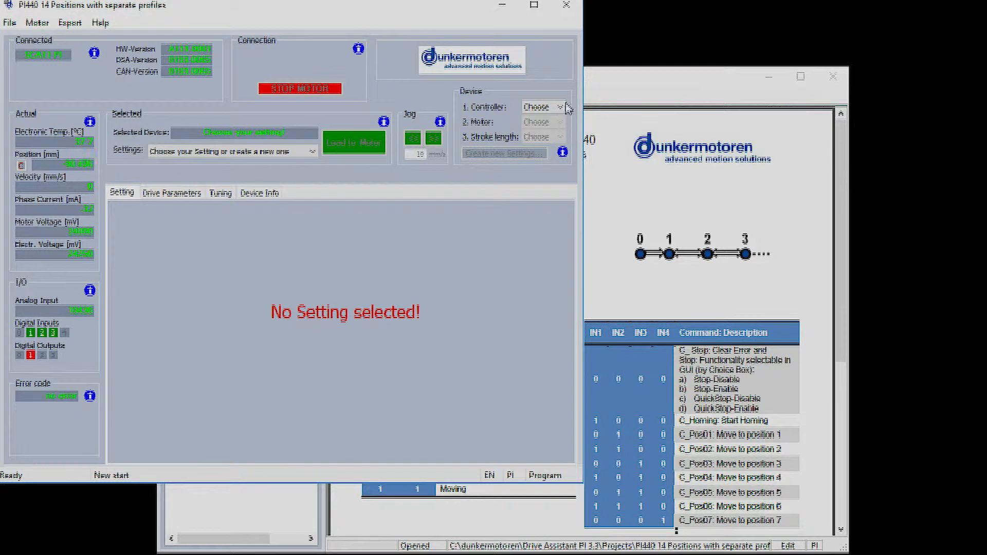
Select controller SCA11 and motor 1108, leaving stroke length at Any
{"action": "left_click", "coordinate": [537, 106]}
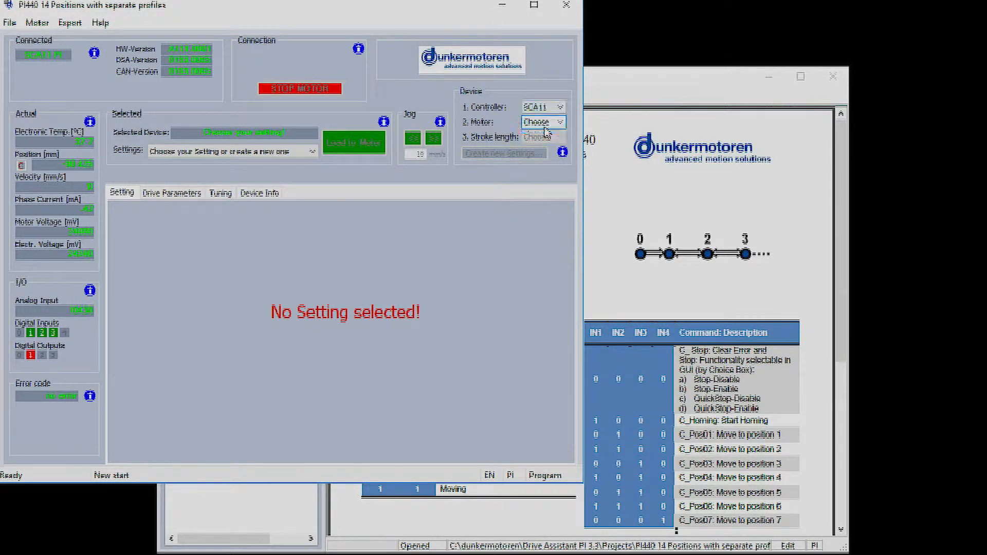
{"action": "left_click", "coordinate": [540, 121]}
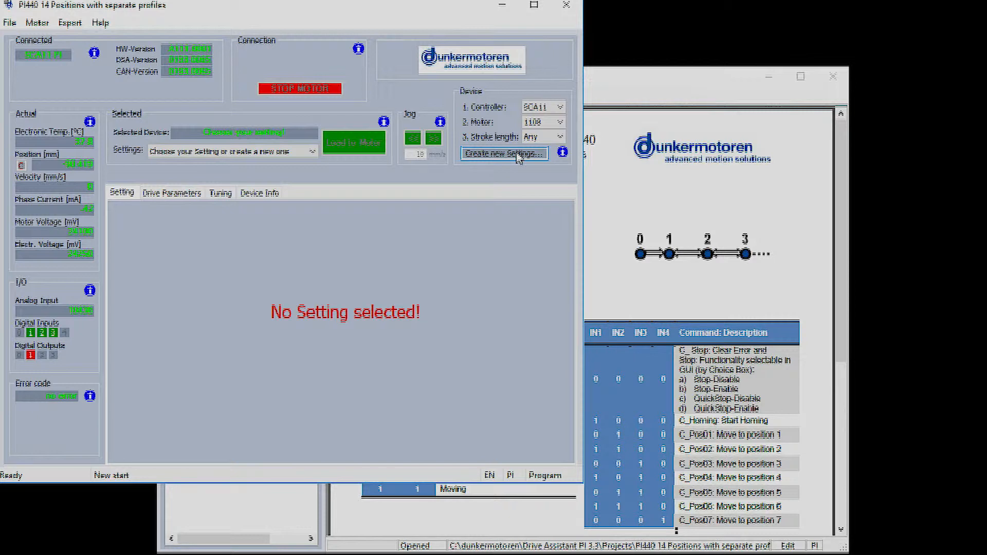
Create and save a new setting named 'Video Shoot 3'
{"action": "left_click", "coordinate": [504, 154]}
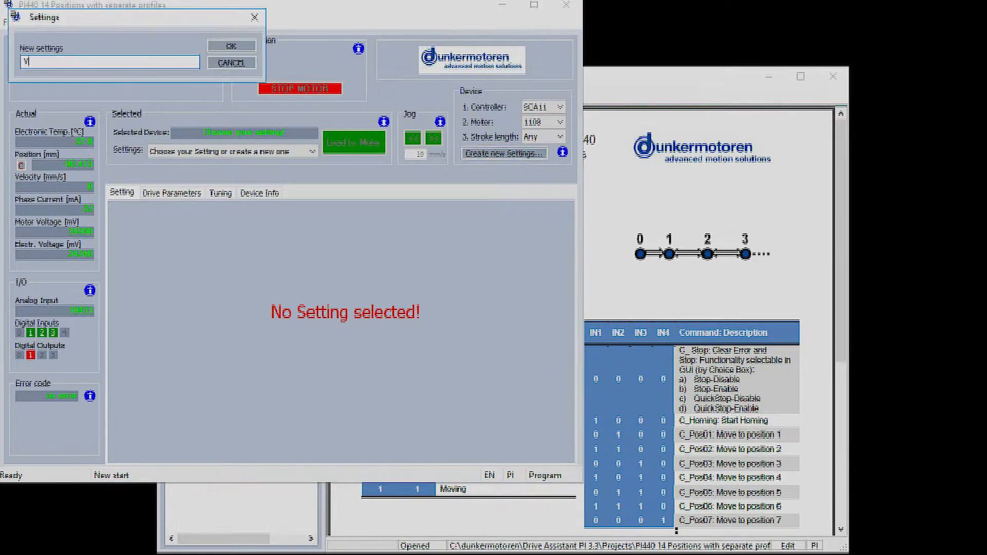
{"action": "type", "text": "iel"}
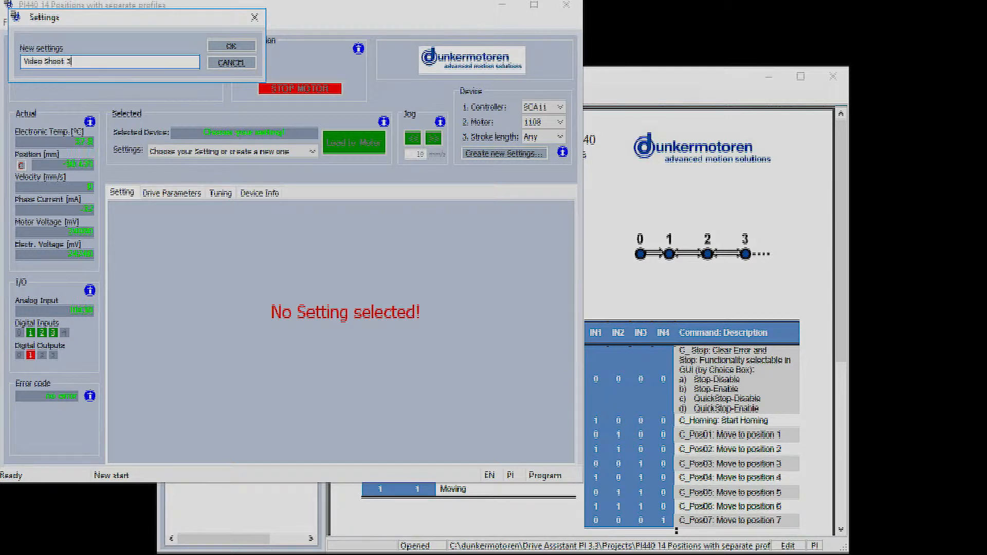
{"action": "left_click", "coordinate": [231, 46]}
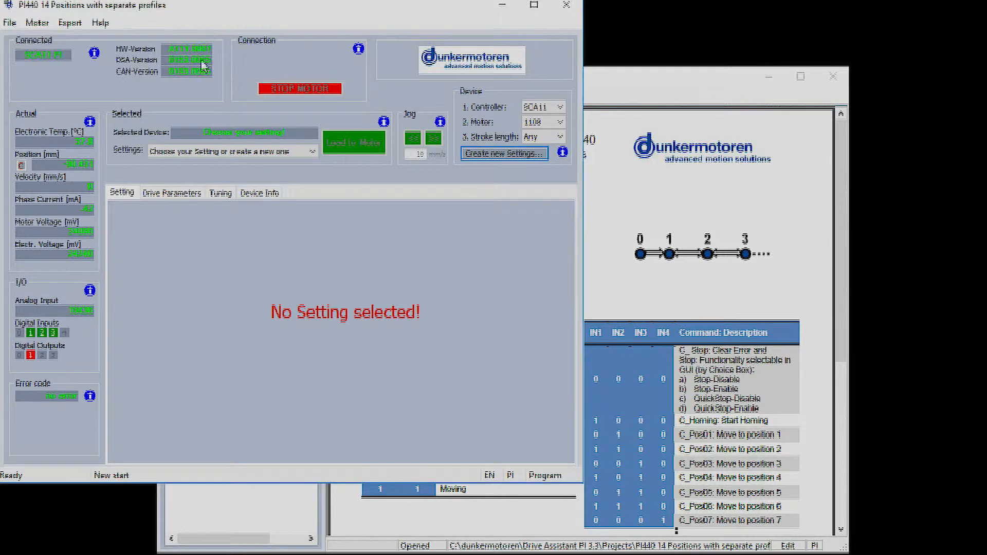
{"action": "left_click", "coordinate": [229, 151]}
{"action": "type", "text": "Video Shoot 3"}
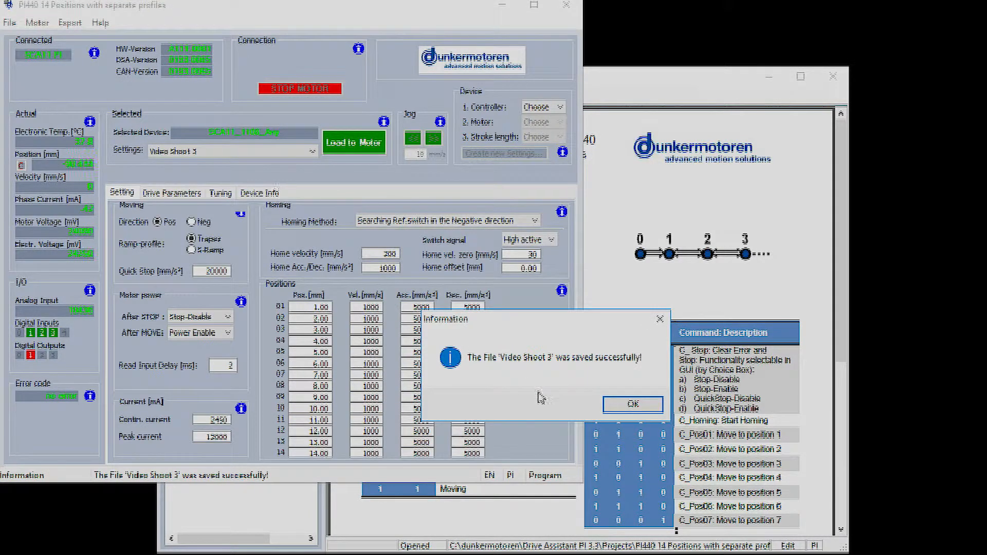
Dismiss the save message and load the 'Dunkermotoren Video Shoot' setting
{"action": "left_click", "coordinate": [632, 404]}
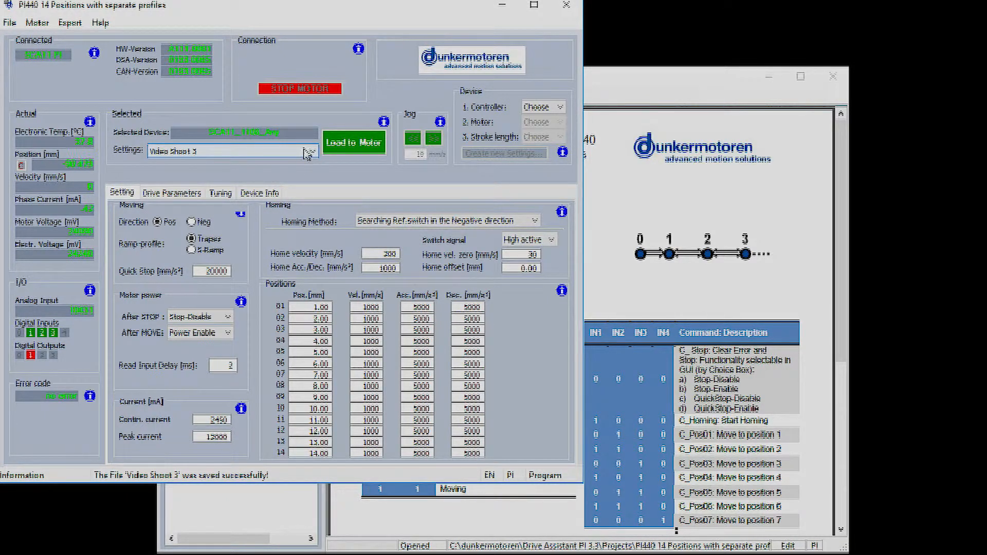
{"action": "left_click", "coordinate": [308, 151]}
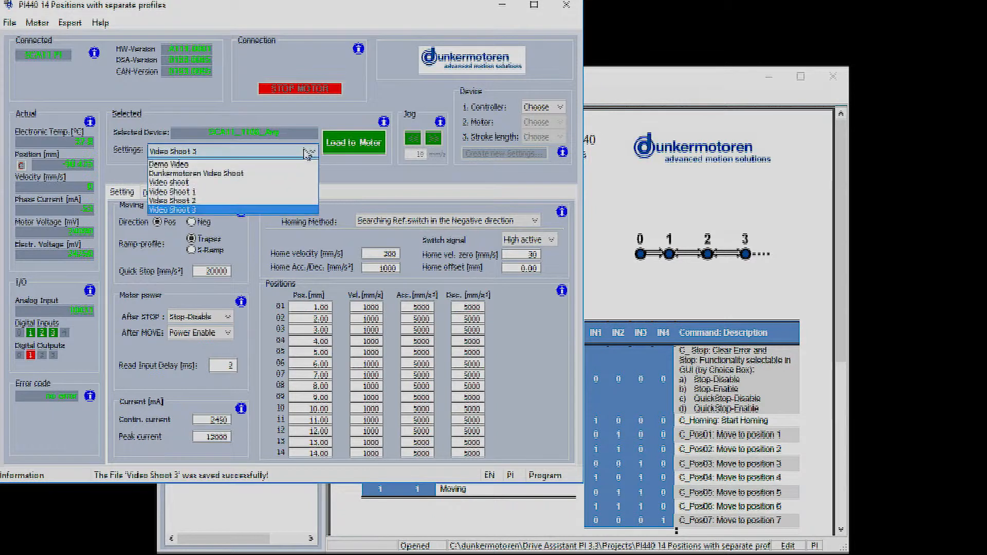
{"action": "left_click", "coordinate": [195, 174]}
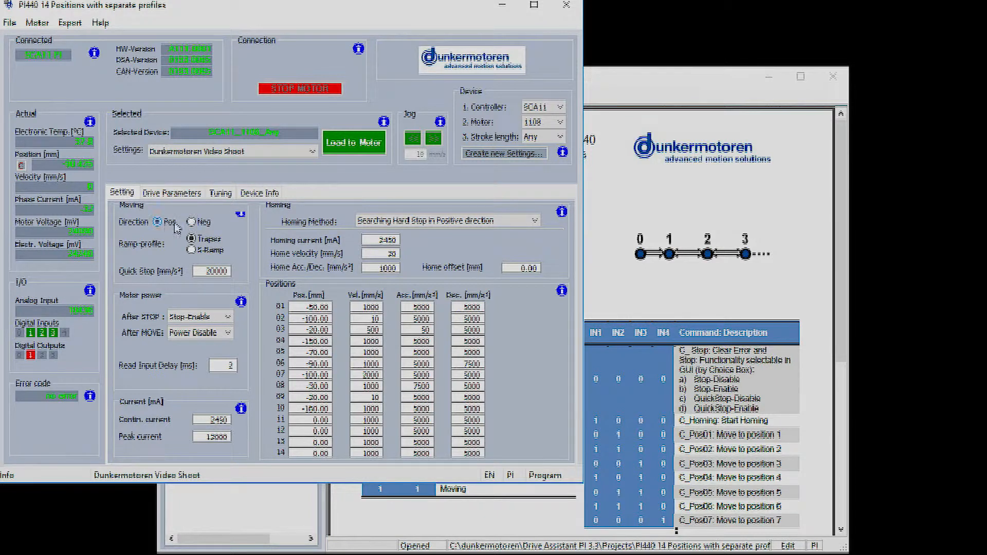
Set After STOP to Stop-Disable and After MOVE to Power Enable, keeping positive hard-stop homing
{"action": "left_click", "coordinate": [192, 250]}
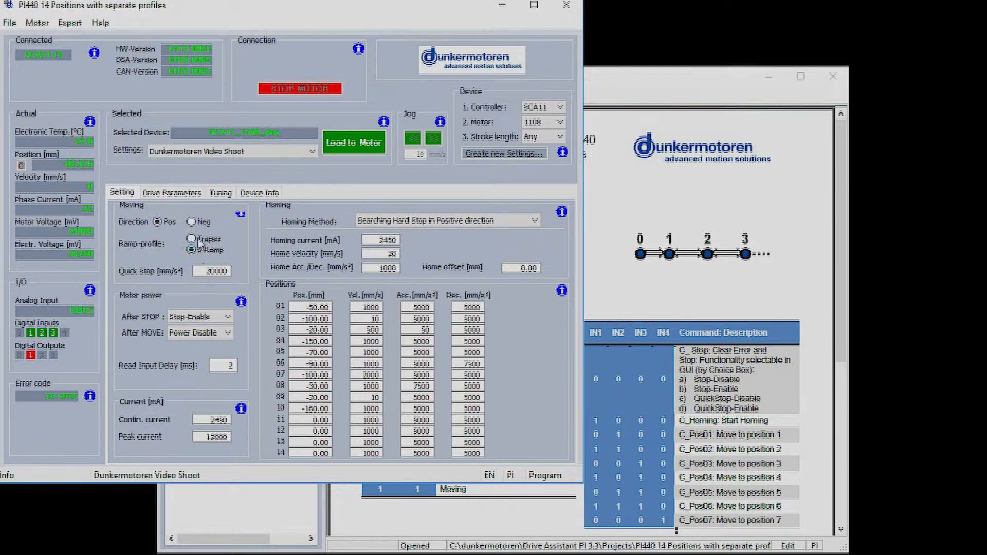
{"action": "left_click", "coordinate": [192, 239]}
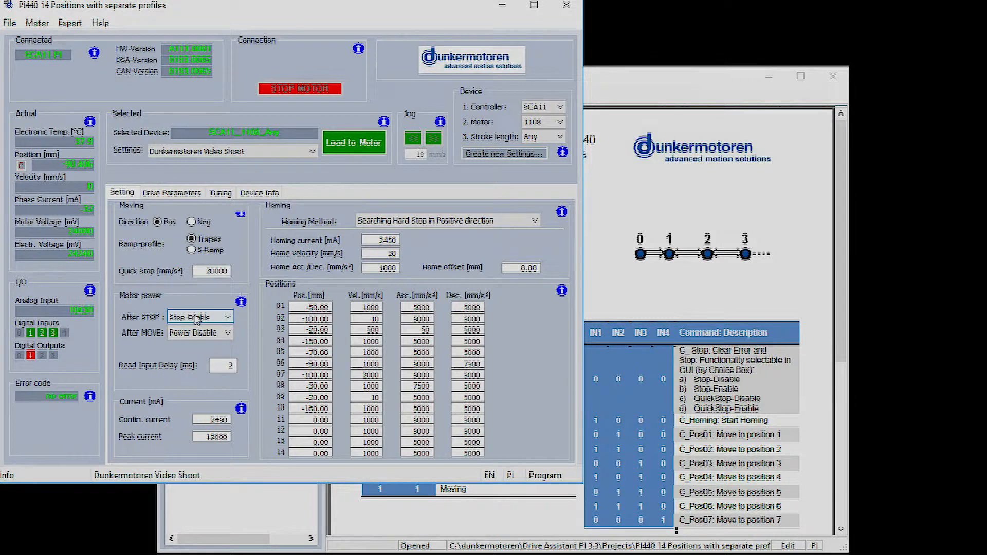
{"action": "left_click", "coordinate": [230, 316]}
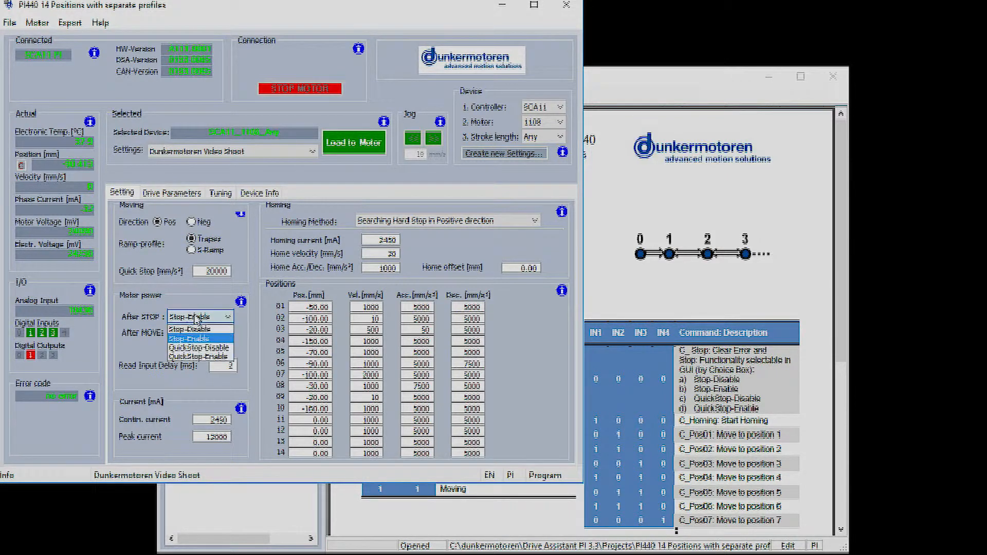
{"action": "mouse_move", "coordinate": [198, 347]}
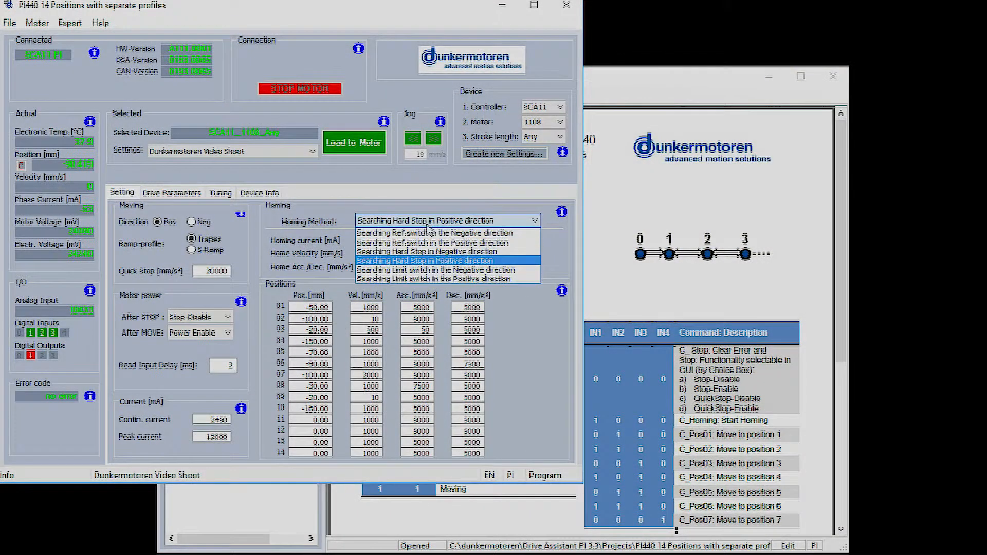
{"action": "left_click", "coordinate": [432, 242]}
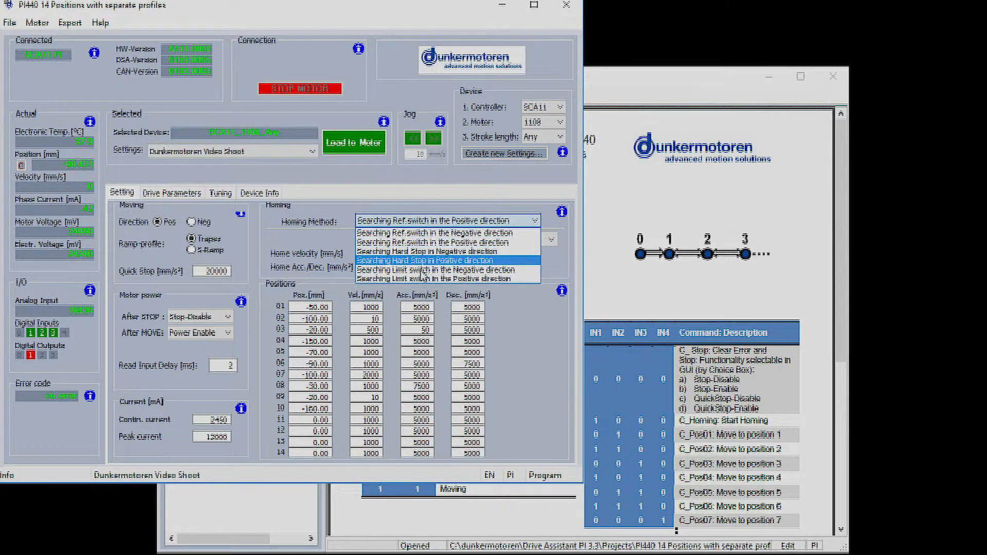
{"action": "left_click", "coordinate": [434, 278]}
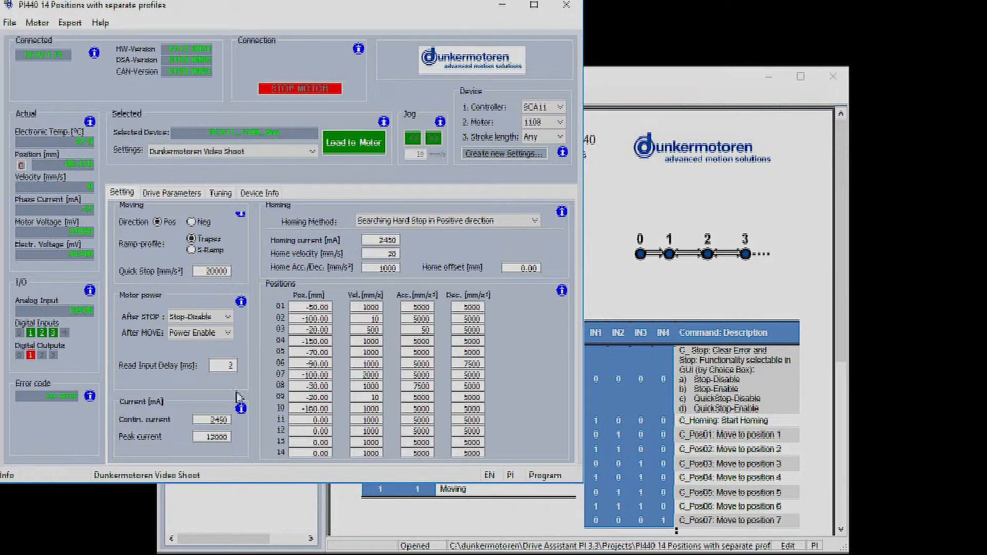
{"action": "triple_click", "coordinate": [212, 419]}
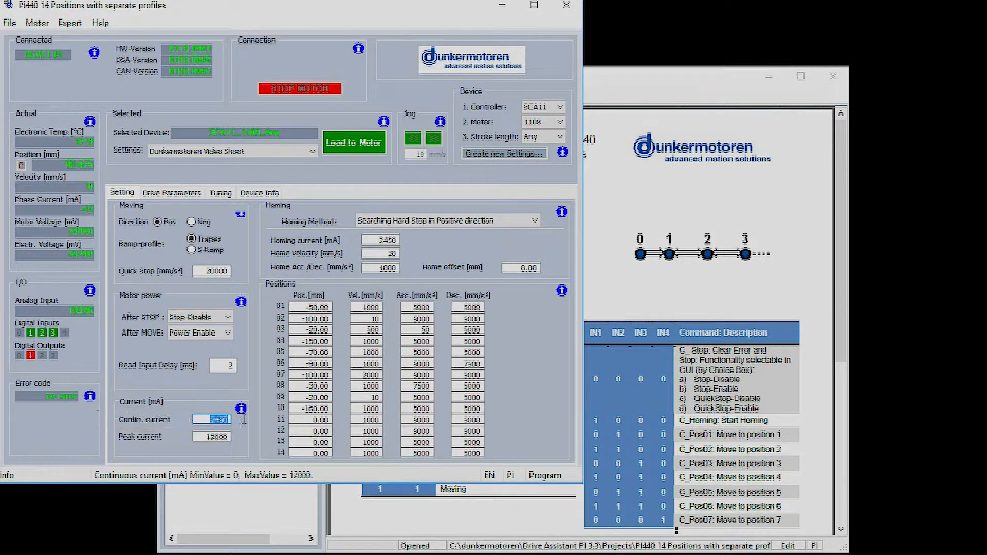
{"action": "left_click", "coordinate": [213, 436]}
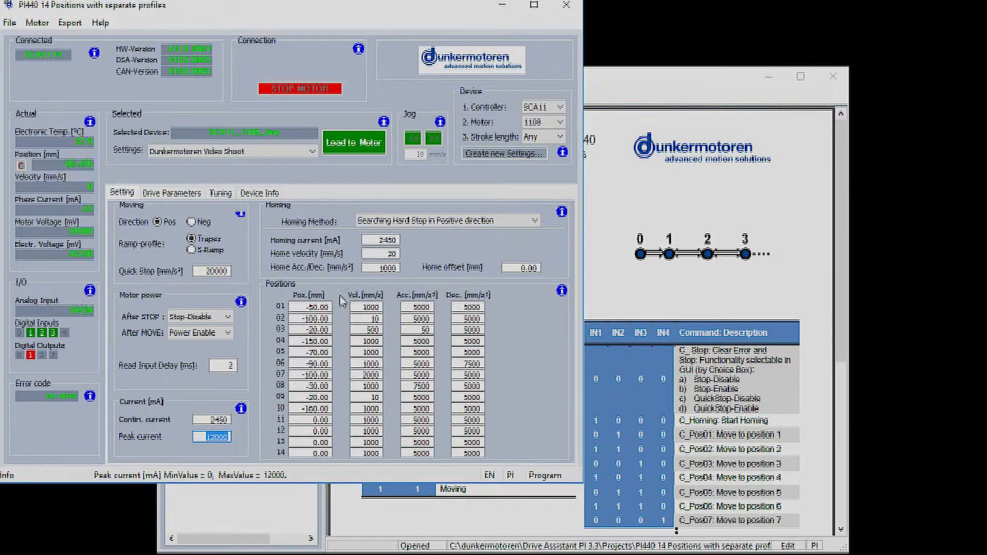
{"action": "mouse_move", "coordinate": [343, 331]}
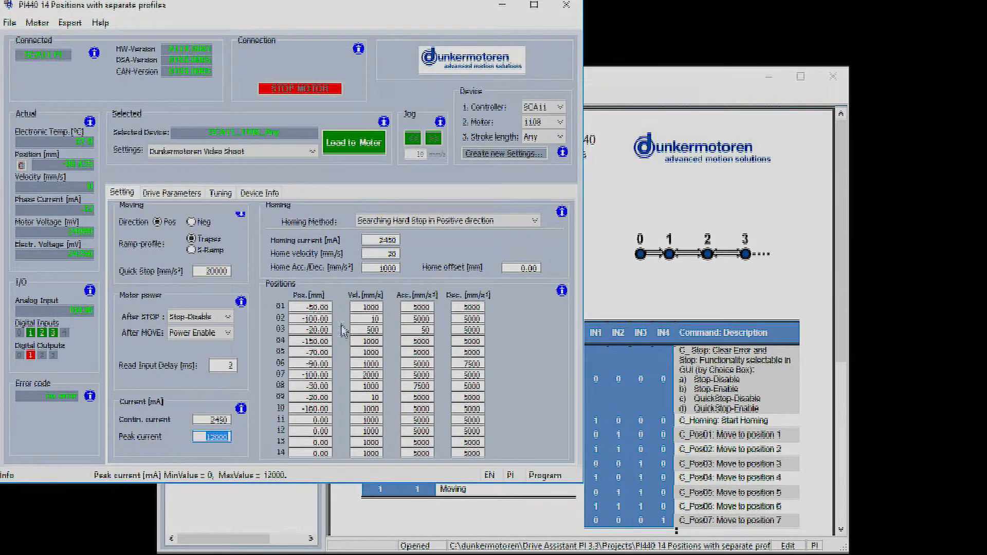
{"action": "mouse_move", "coordinate": [367, 306]}
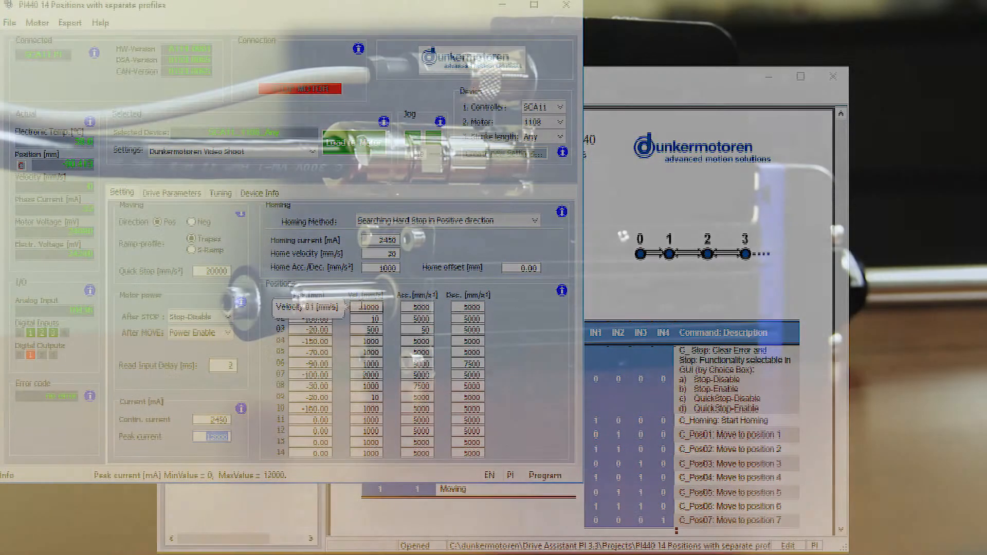
Set acceleration to 8000 mm/s² for position 09 and 100 mm/s² for position 10
{"action": "left_click", "coordinate": [420, 397]}
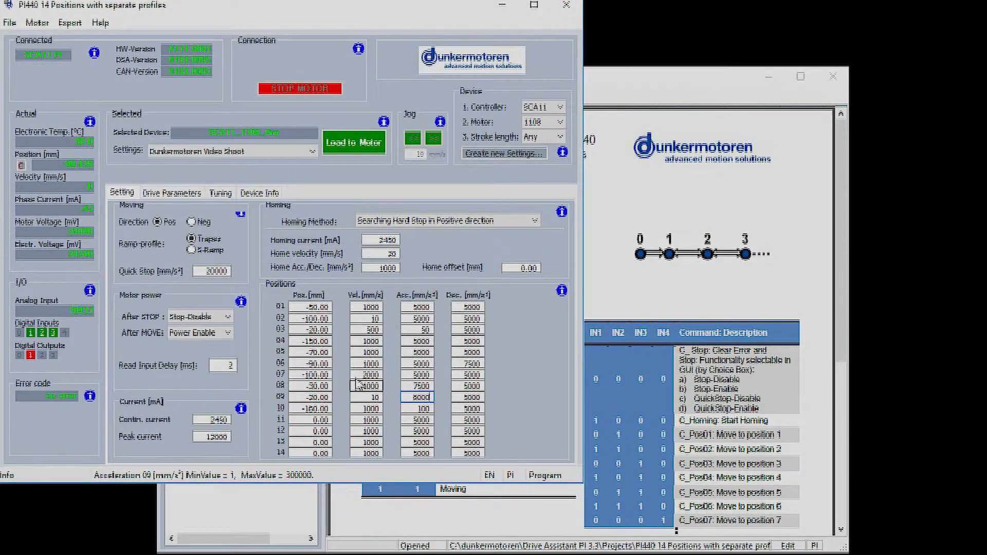
Enter -10 mm for position 11 and -100 mm for position 12
{"action": "left_click", "coordinate": [369, 363]}
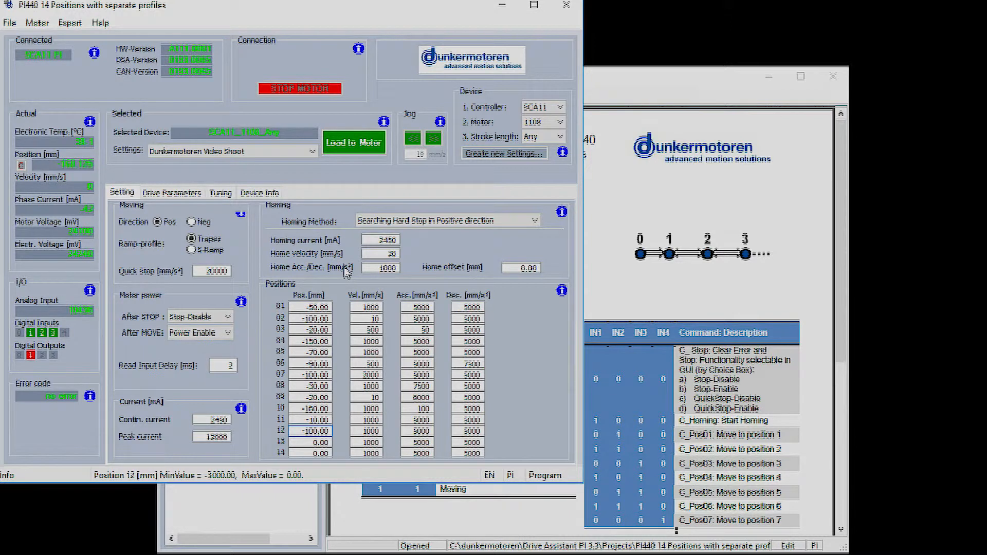
Load the configured setting onto the motor
{"action": "left_click", "coordinate": [100, 23]}
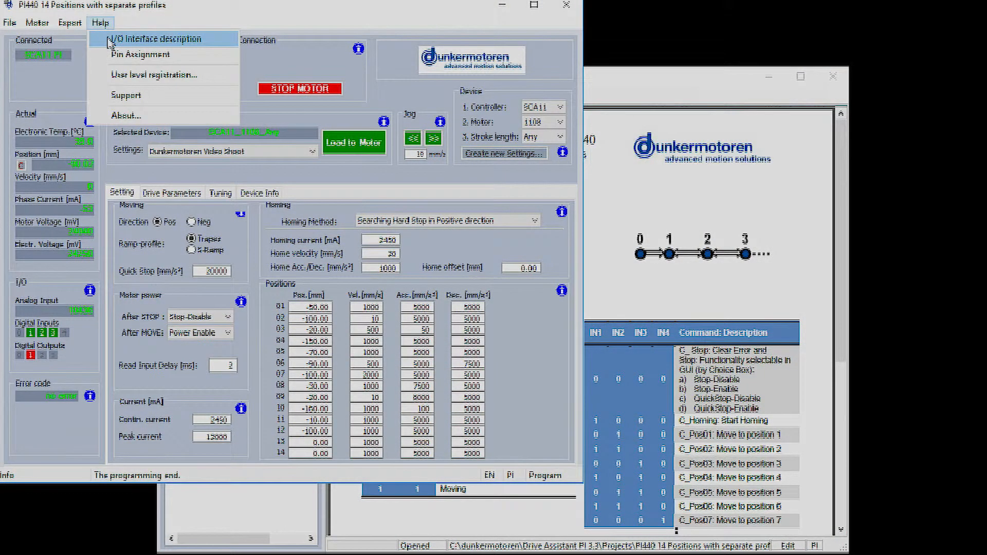